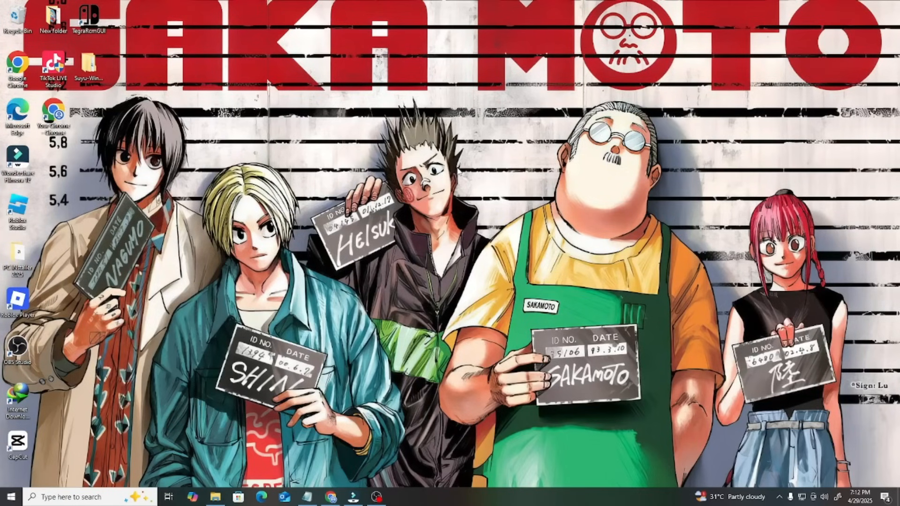
Browse USB Drive (D:) in File Explorer, then go to the PC's Downloads folder.
{"action": "left_click", "coordinate": [215, 497]}
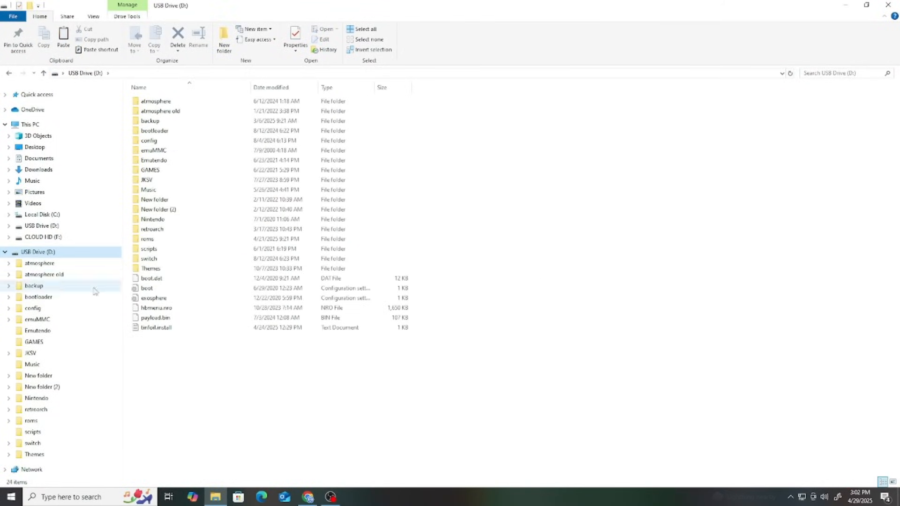
{"action": "left_click", "coordinate": [154, 160]}
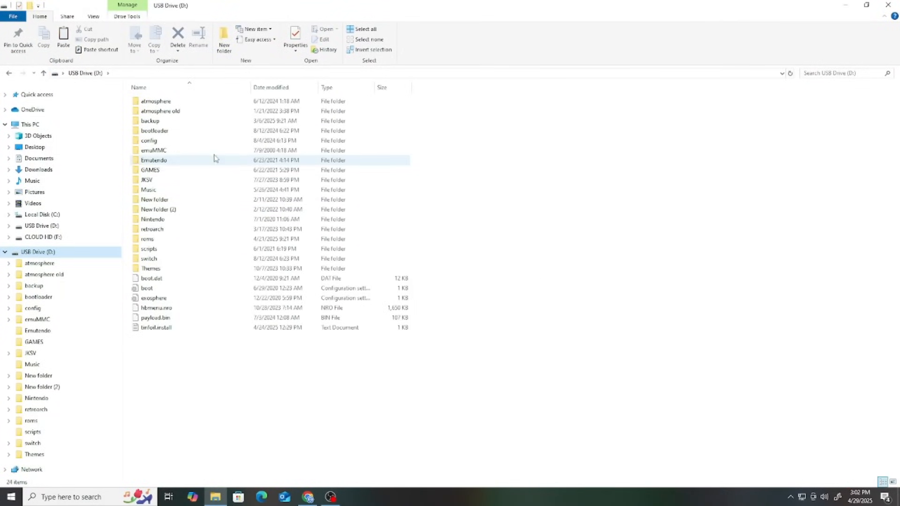
{"action": "left_click", "coordinate": [279, 368]}
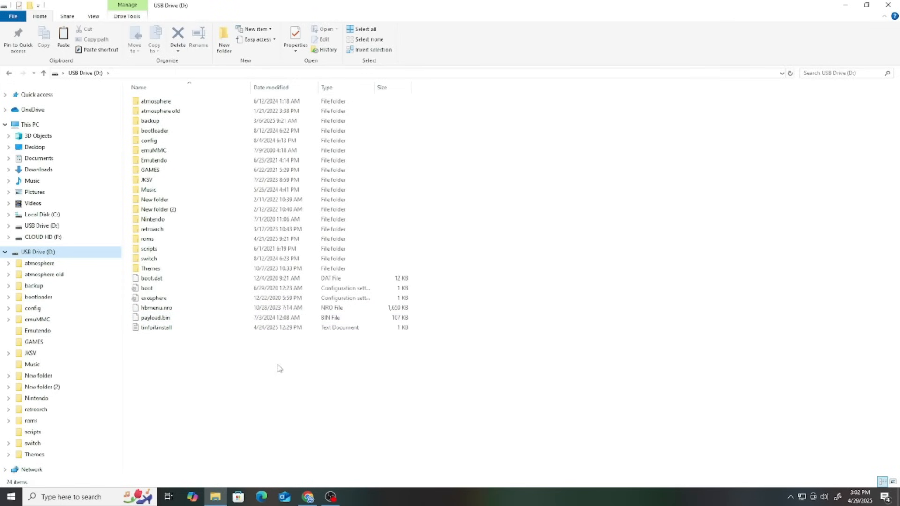
{"action": "mouse_move", "coordinate": [319, 371]}
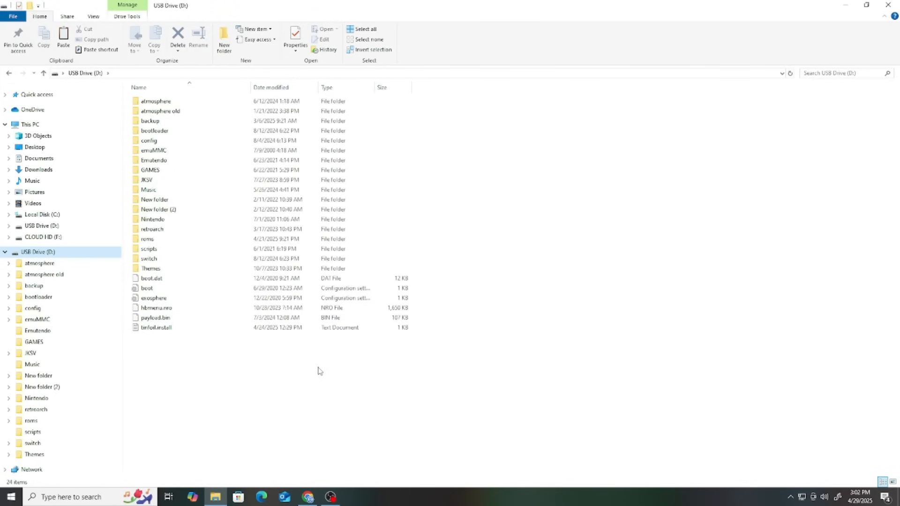
{"action": "left_click", "coordinate": [39, 170]}
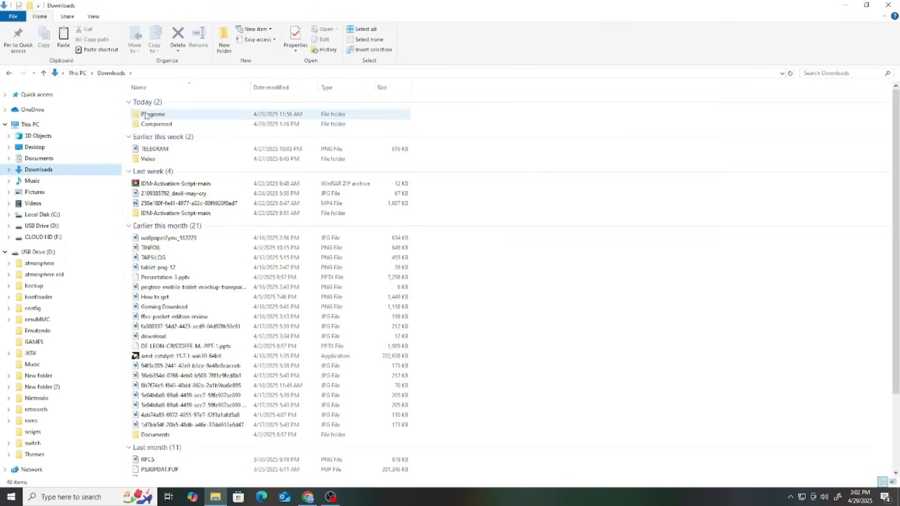
Paste the six DBI files from Compressed into D:\switch, replacing the four duplicates.
{"action": "double_click", "coordinate": [156, 123]}
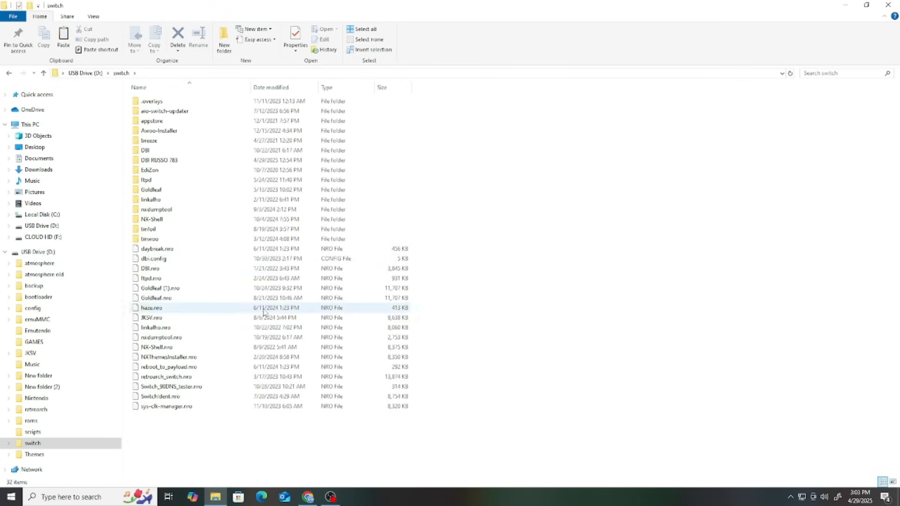
{"action": "left_click", "coordinate": [499, 346]}
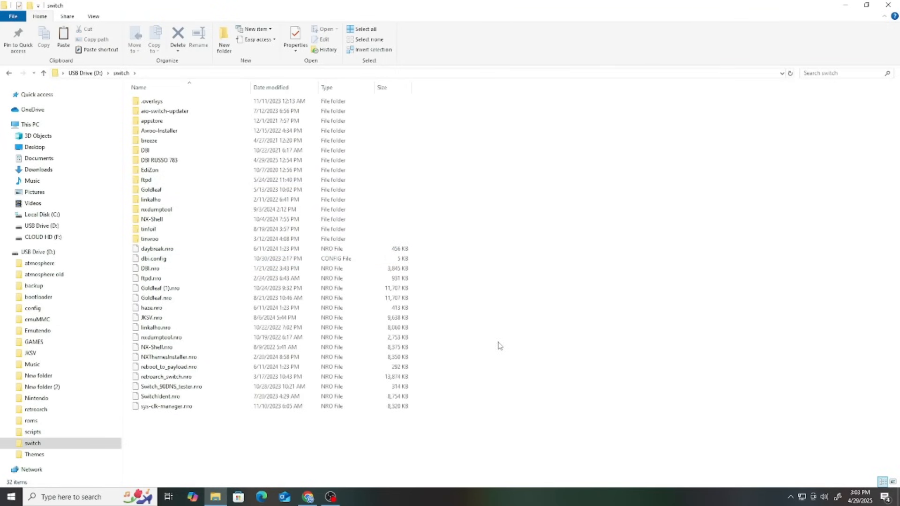
{"action": "right_click", "coordinate": [498, 346]}
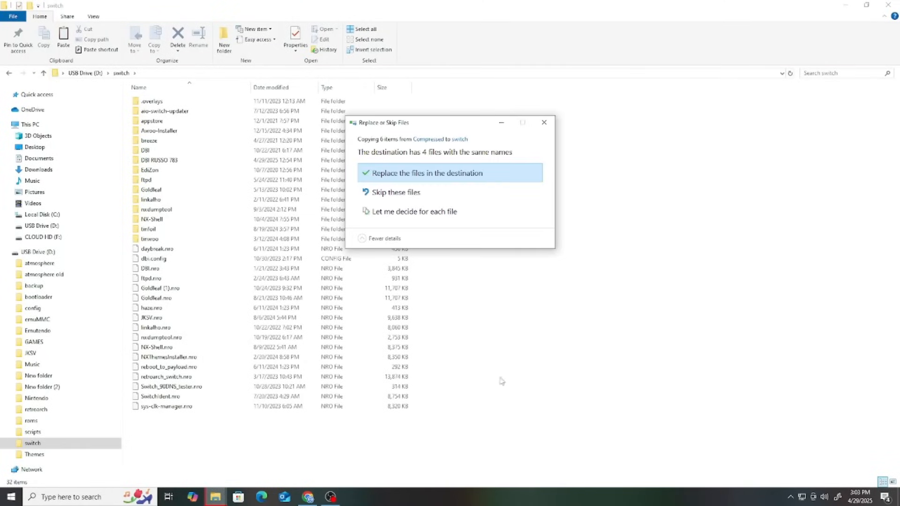
{"action": "mouse_move", "coordinate": [512, 352]}
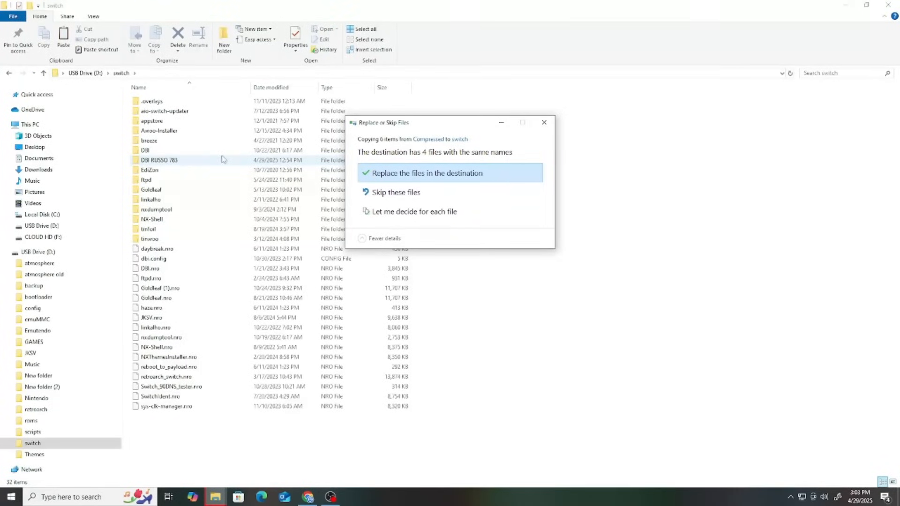
{"action": "mouse_move", "coordinate": [188, 163]}
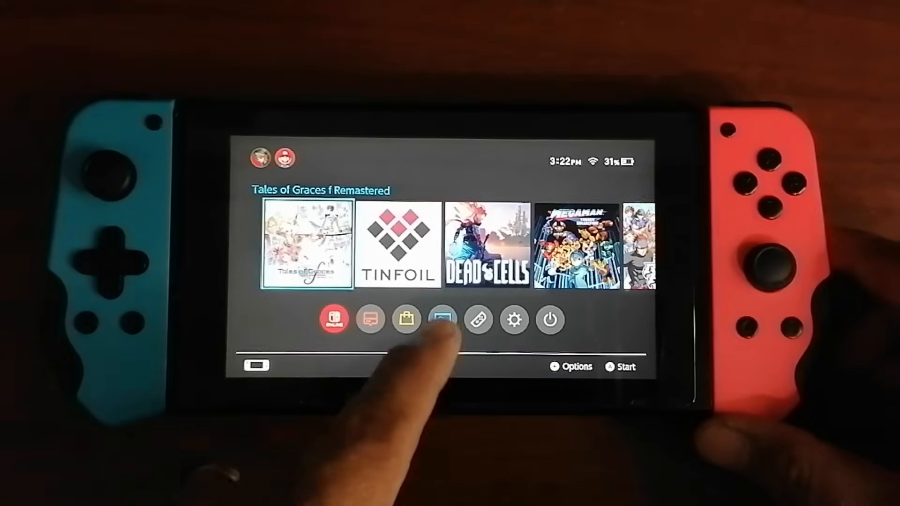
Launch the Album from the Switch home screen to start homebrew.
{"action": "left_click", "coordinate": [441, 320]}
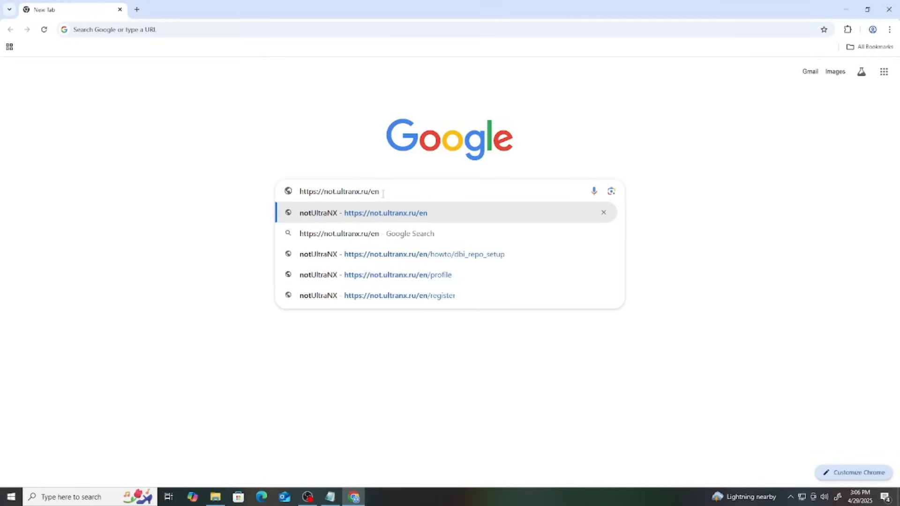
{"action": "mouse_move", "coordinate": [387, 207]}
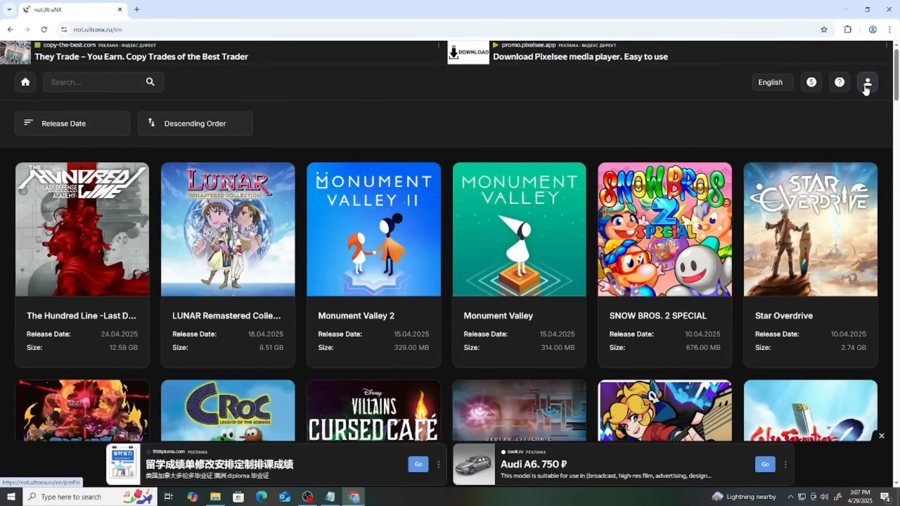
Register a new notUltraNX account and log in with its credentials.
{"action": "left_click", "coordinate": [867, 83]}
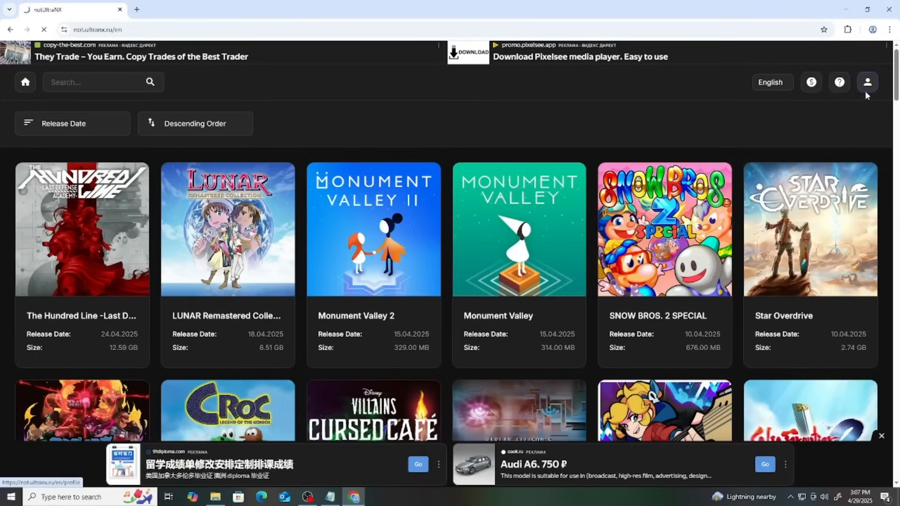
{"action": "left_click", "coordinate": [867, 82]}
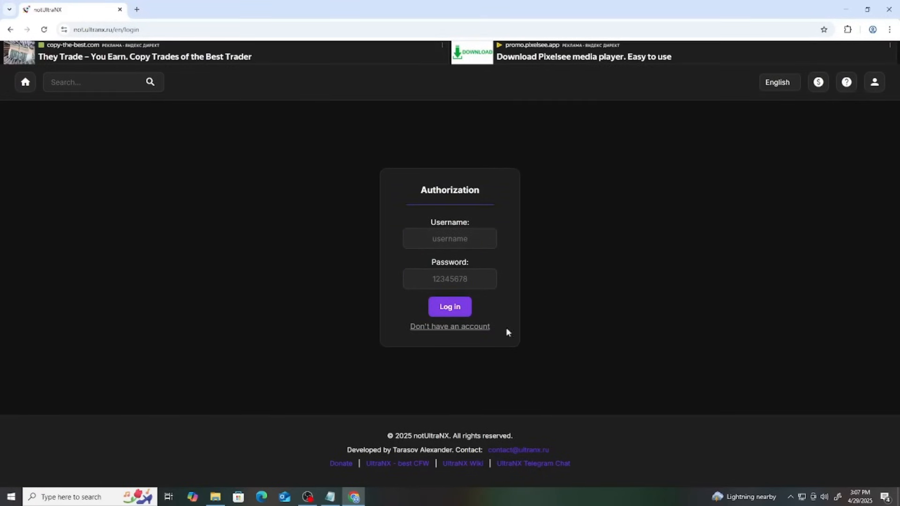
{"action": "left_click", "coordinate": [450, 326]}
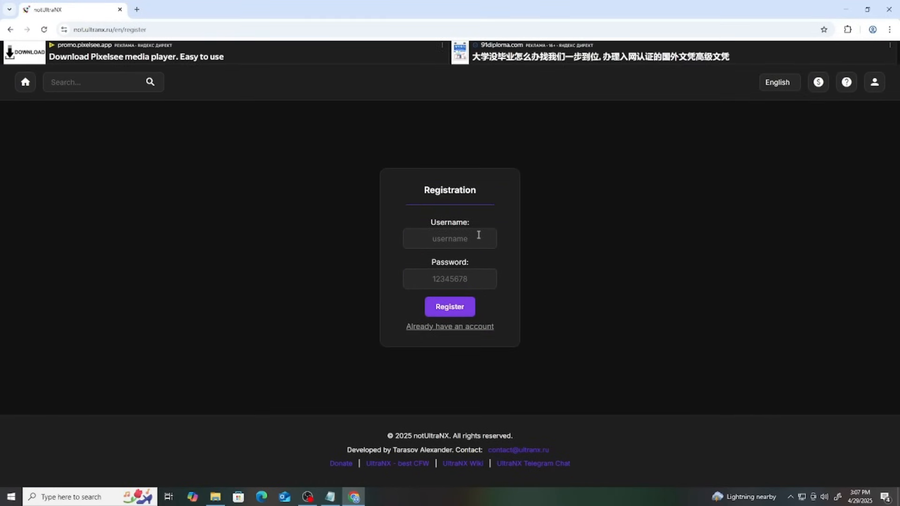
{"action": "left_click", "coordinate": [449, 326]}
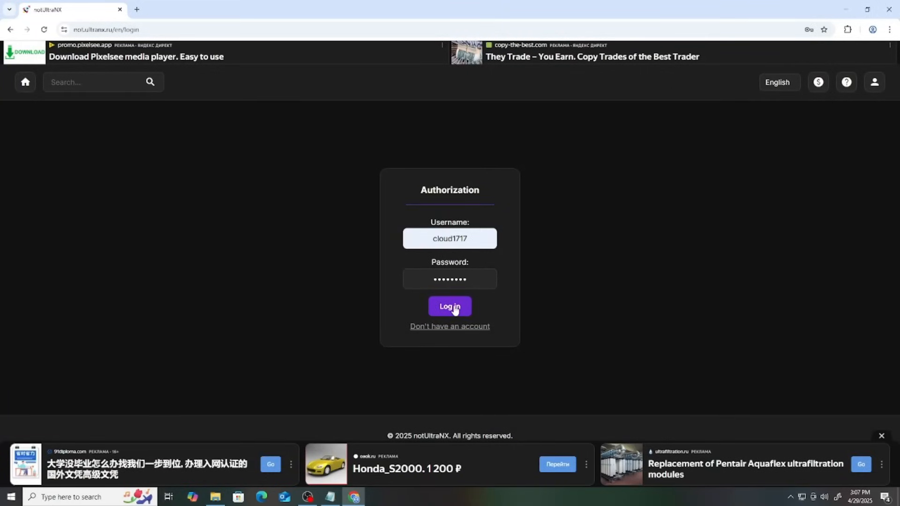
{"action": "left_click", "coordinate": [449, 305]}
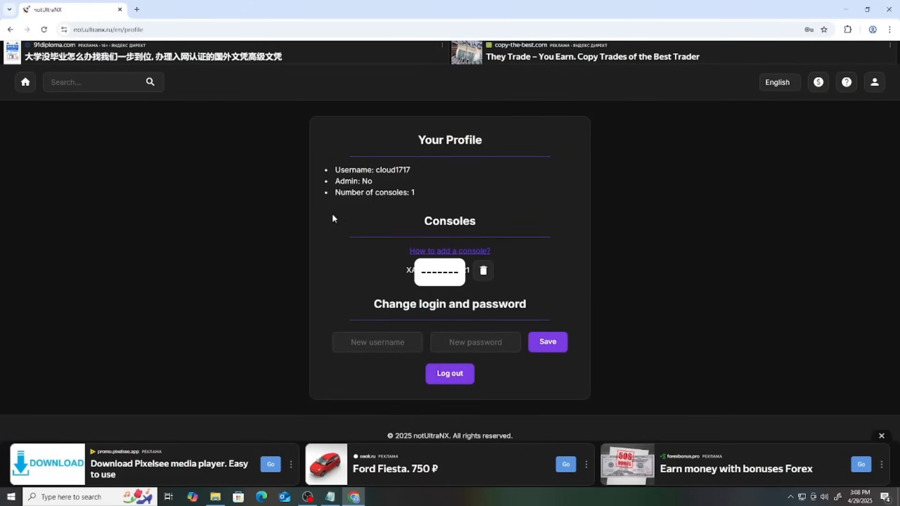
{"action": "mouse_move", "coordinate": [532, 206]}
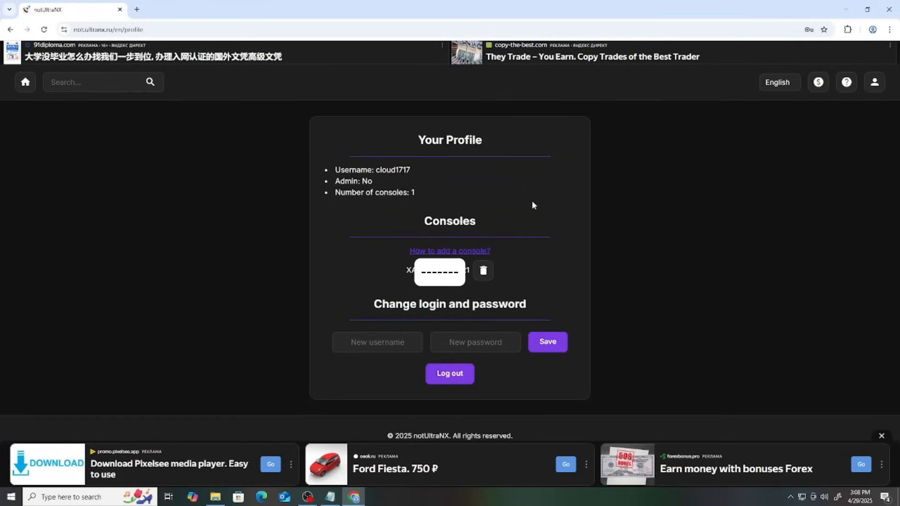
{"action": "mouse_move", "coordinate": [492, 335]}
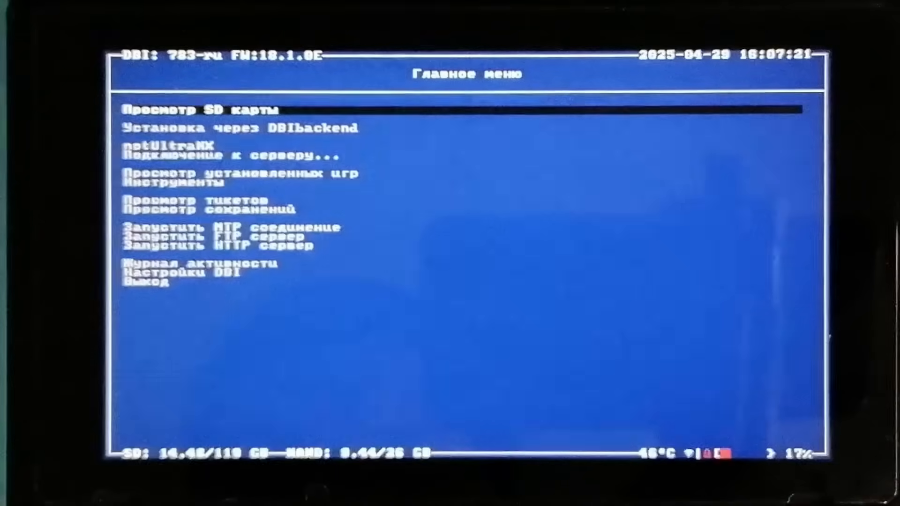
Select the notUltraNX 'Подключение к серверу...' entry in DBI 783-ru to connect to the server.
{"action": "key", "text": "Down"}
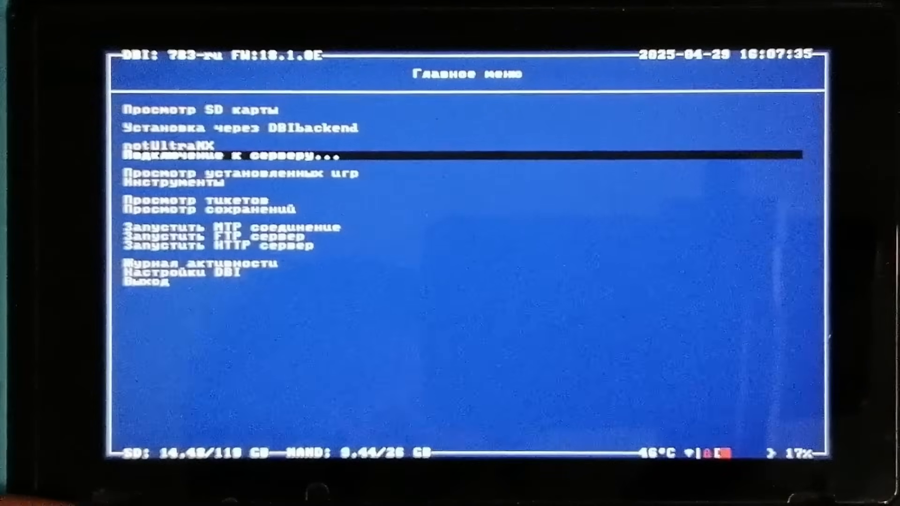
{"action": "left_click", "coordinate": [230, 157]}
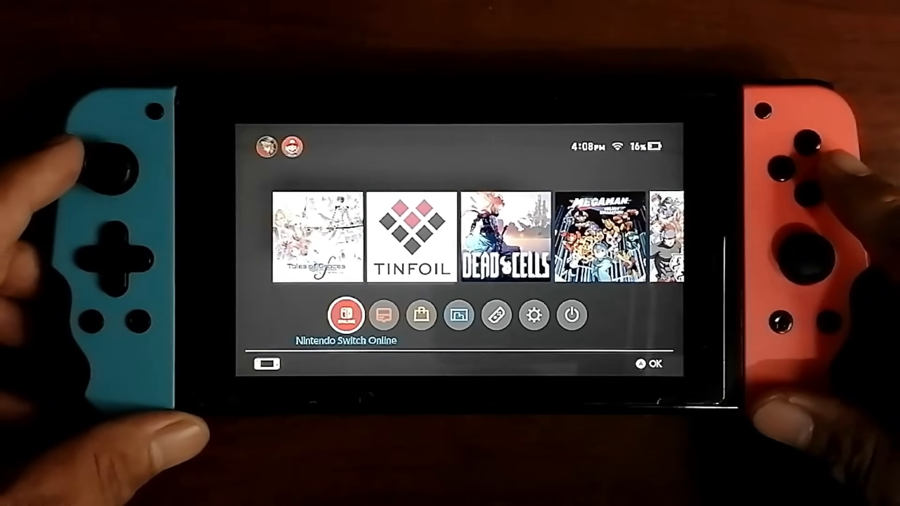
Highlight the Album icon on the HOME Menu after leaving DBI.
{"action": "left_click", "coordinate": [458, 315]}
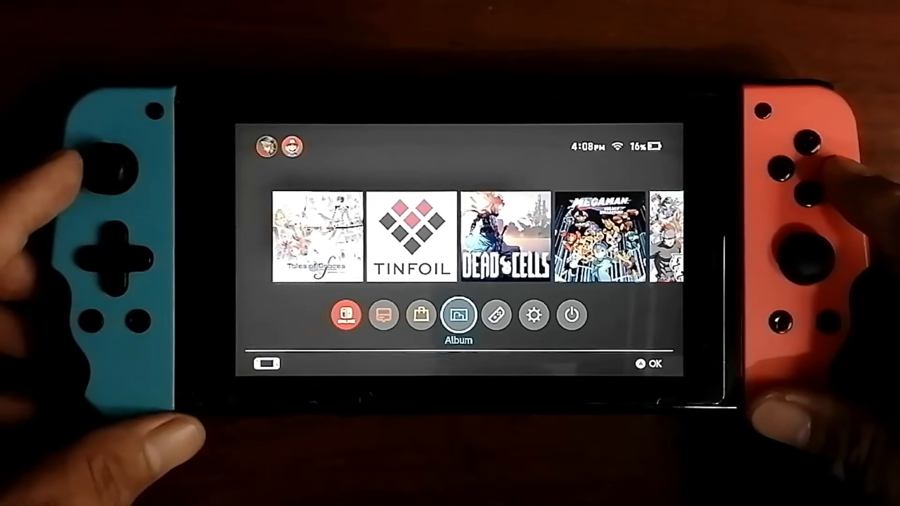